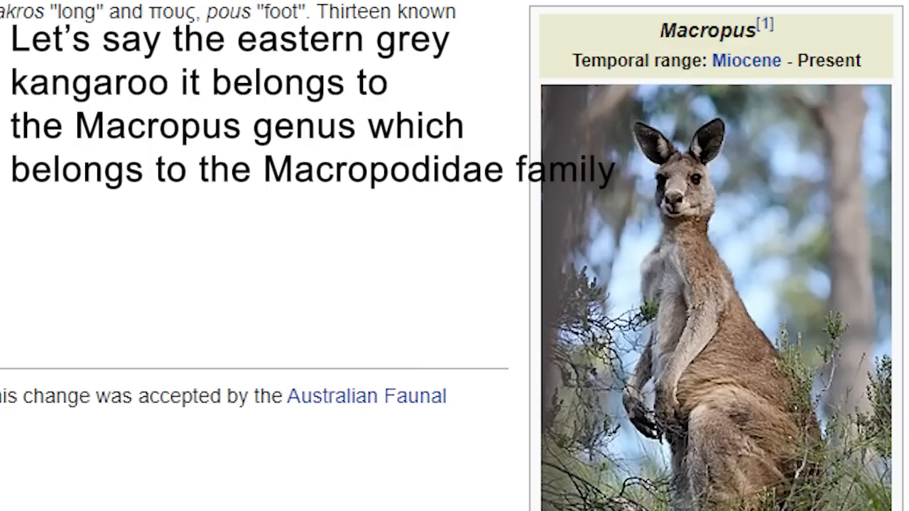
scroll(down, 3)
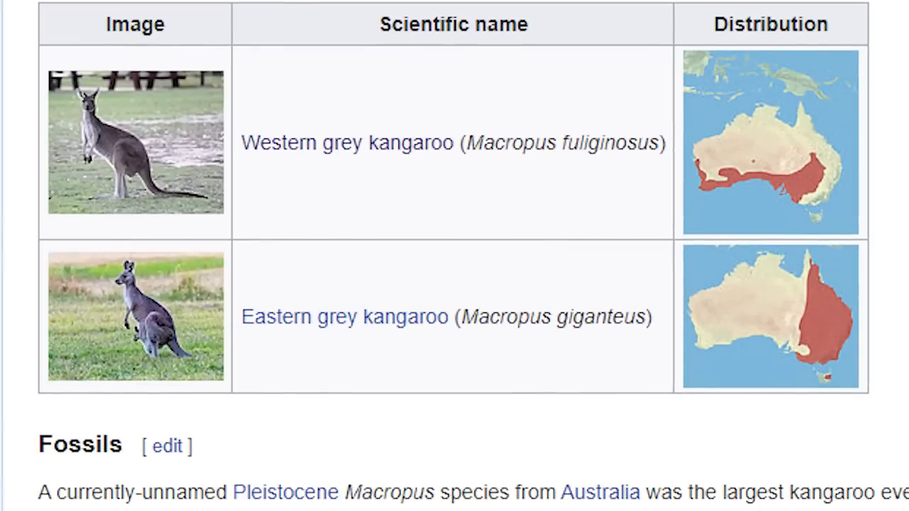